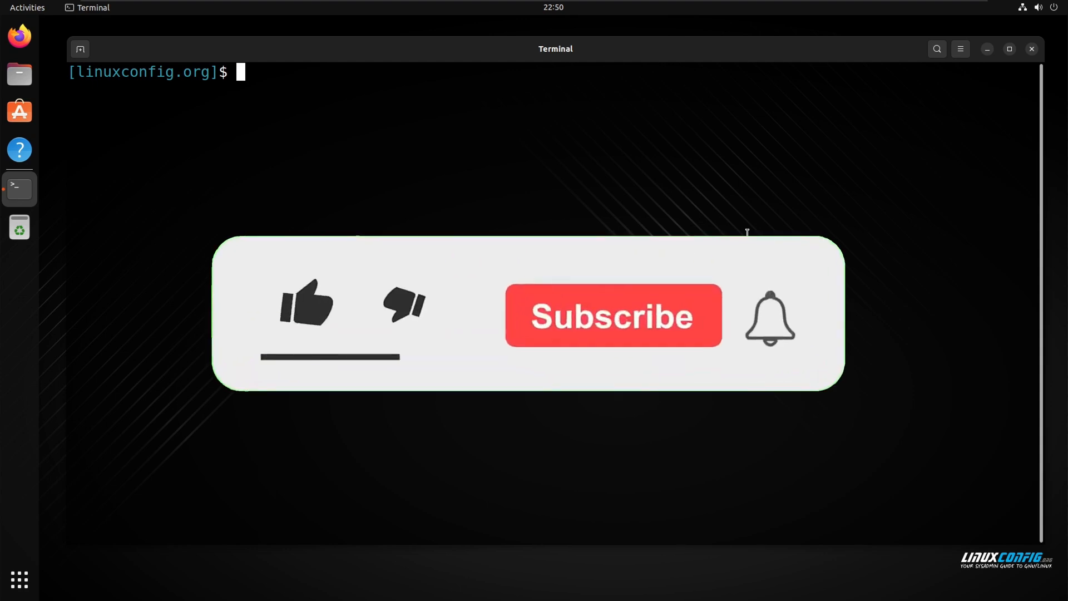
Step: Check the root filesystem size with df -h, which reports /dev/sda3 at 59G
left_click(305, 307)
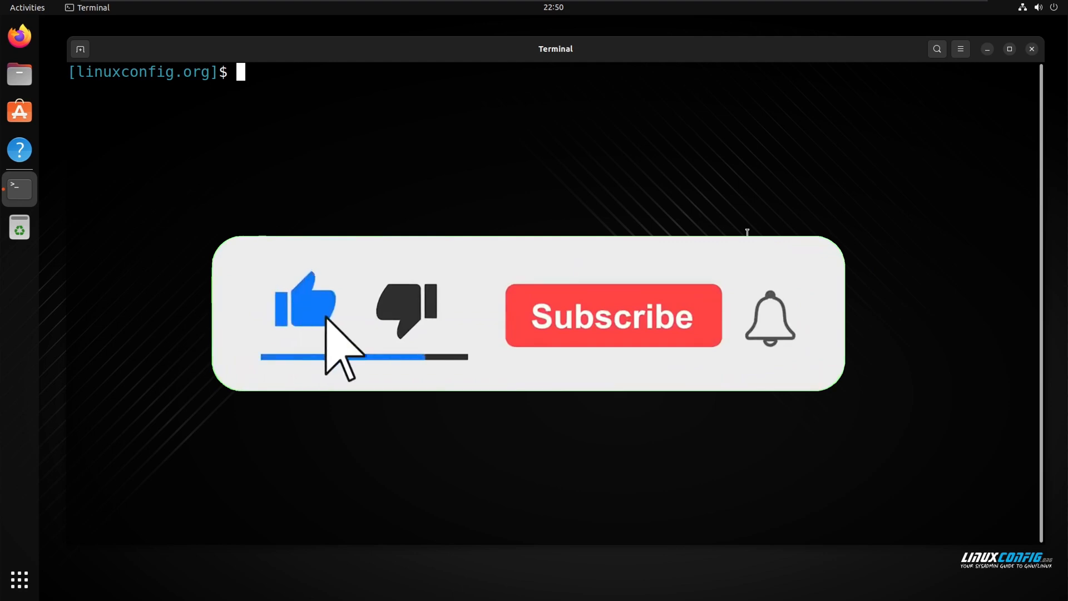
left_click(611, 315)
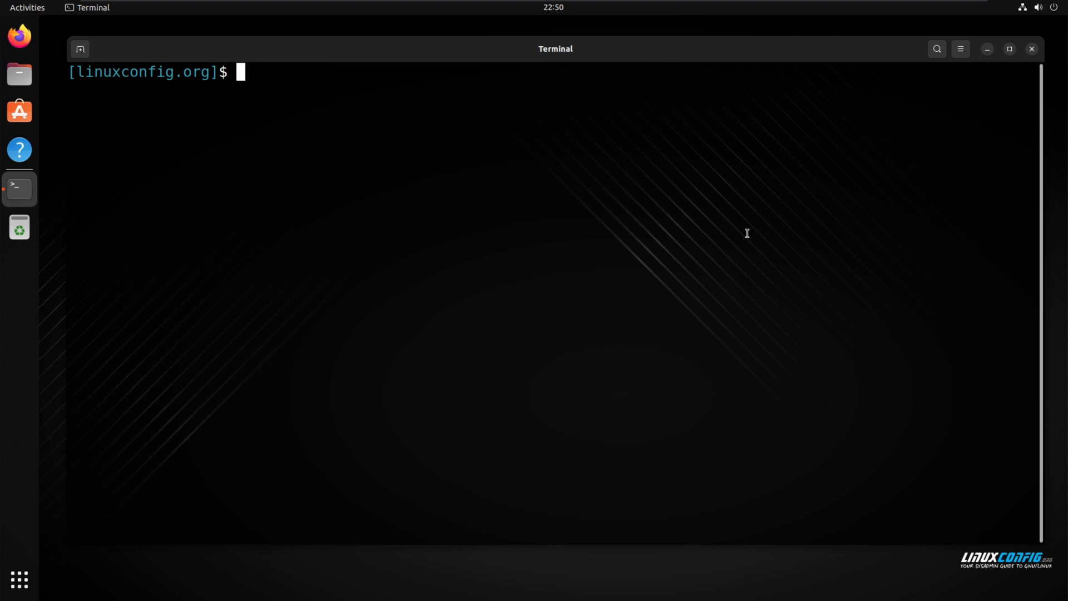
type("df -h .")
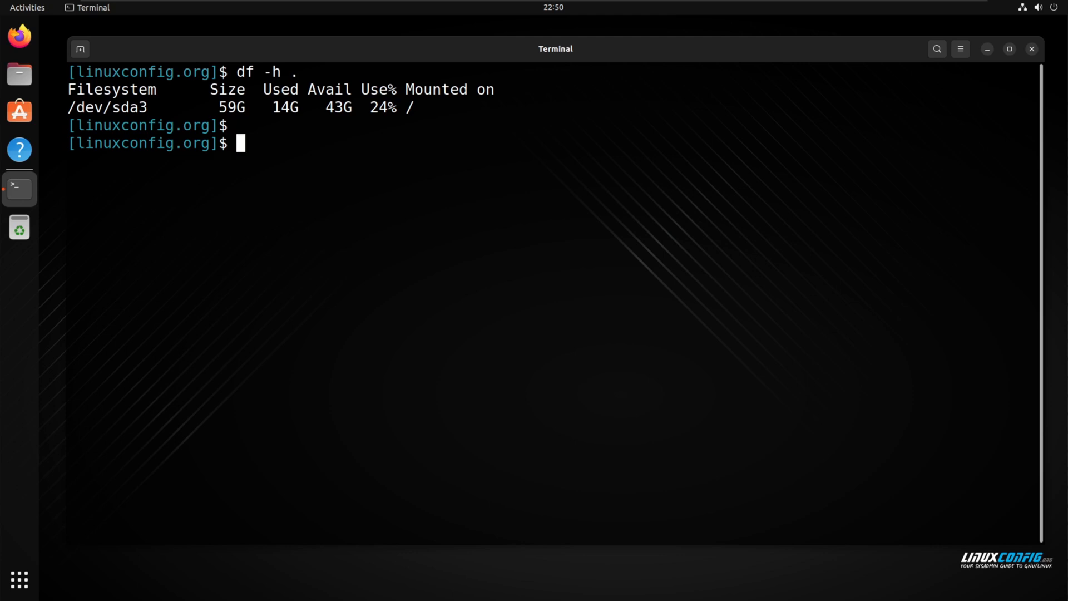
mouse_move(941, 261)
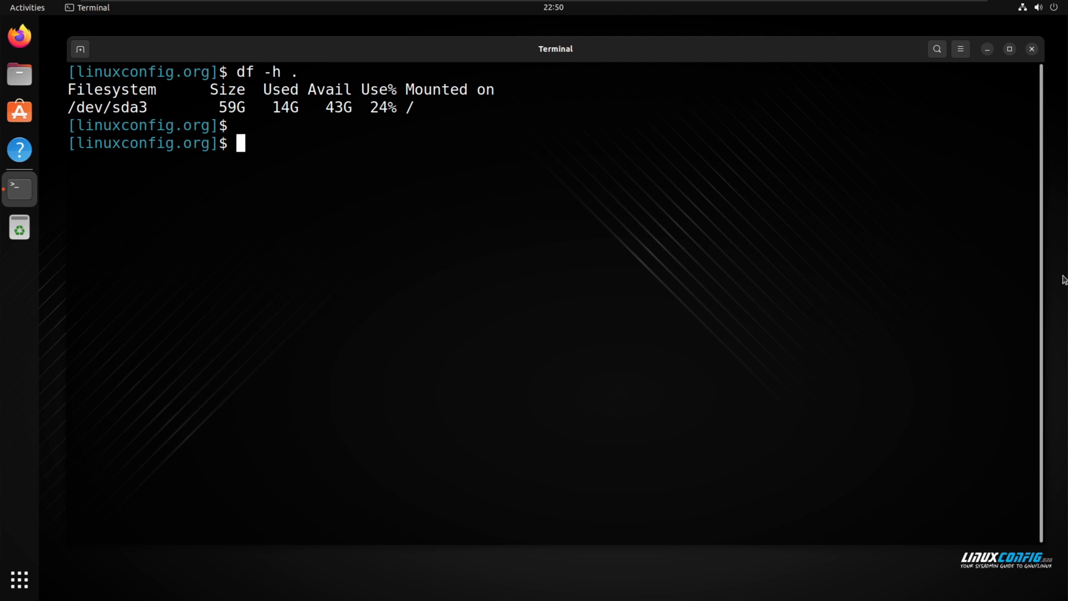
Step: List disks with sudo fdisk -l, showing a 100 GiB disk with a 59.5G sda3 partition
type("sudo fdi")
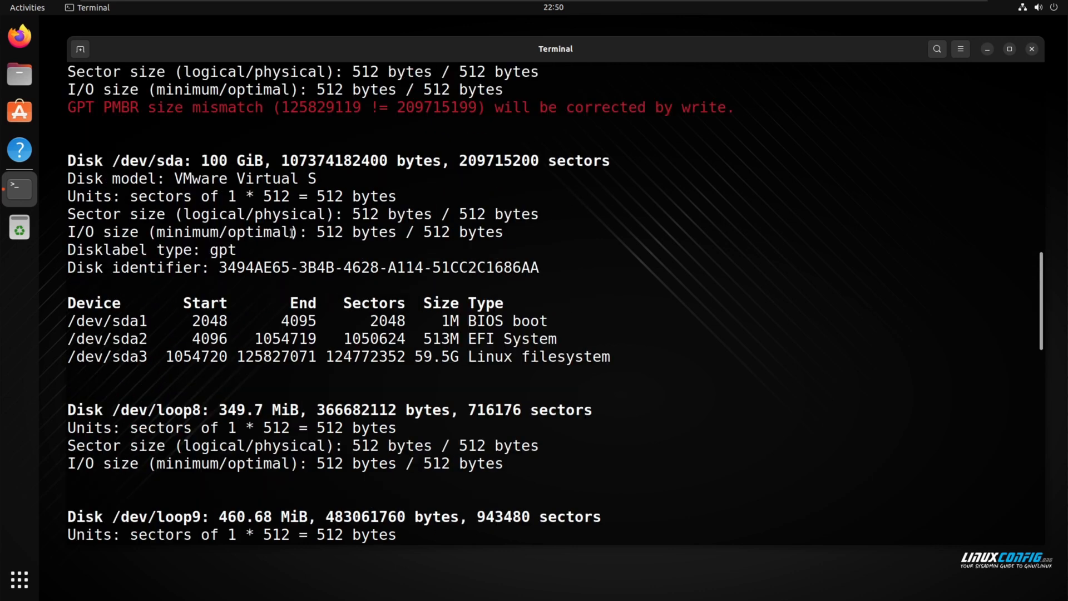
double_click(233, 160)
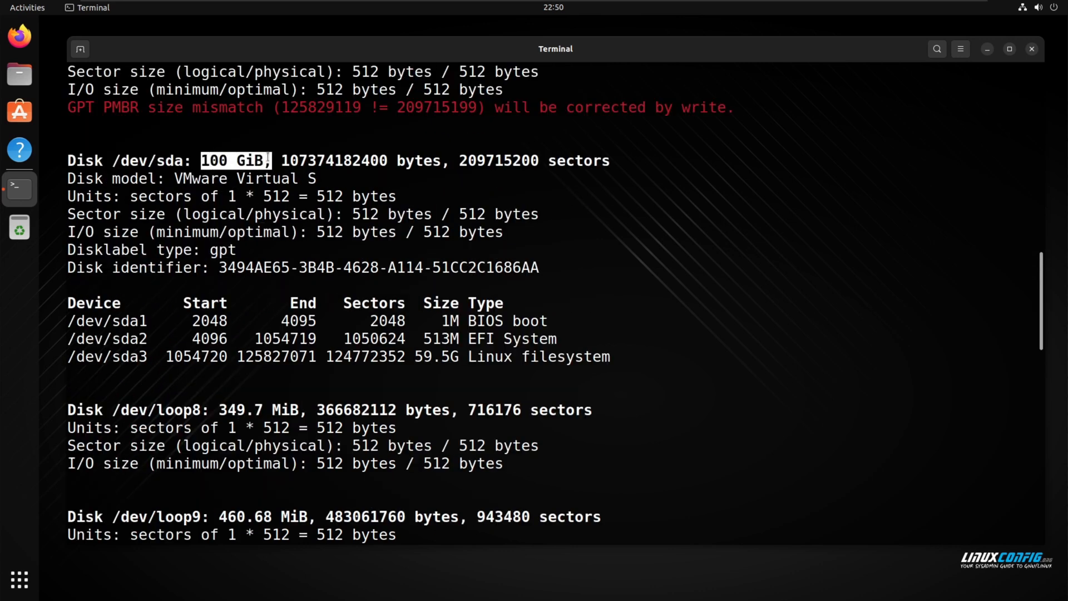
double_click(432, 356)
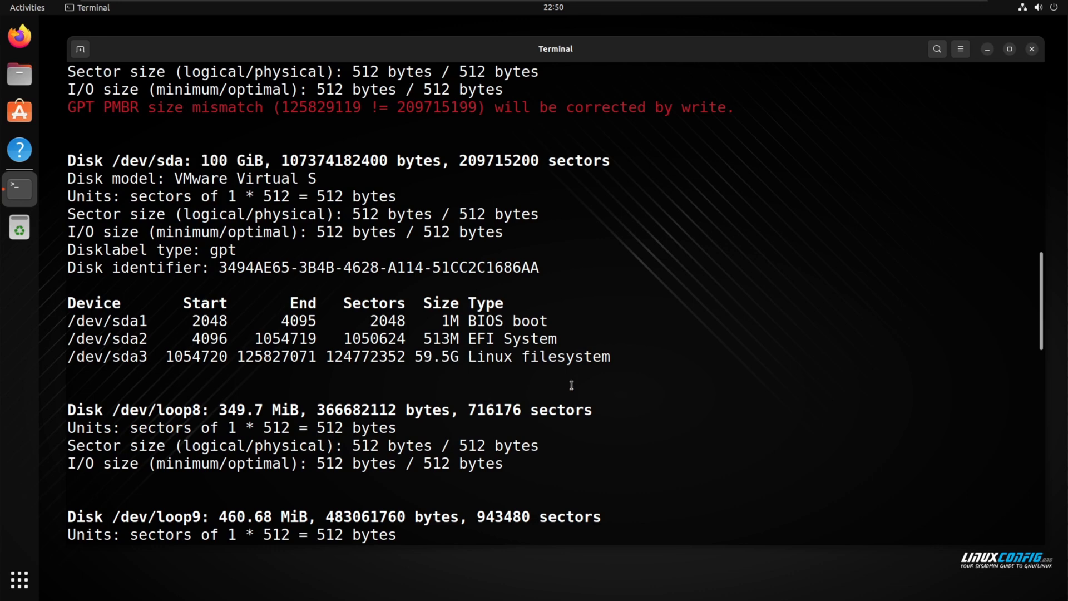
mouse_move(620, 368)
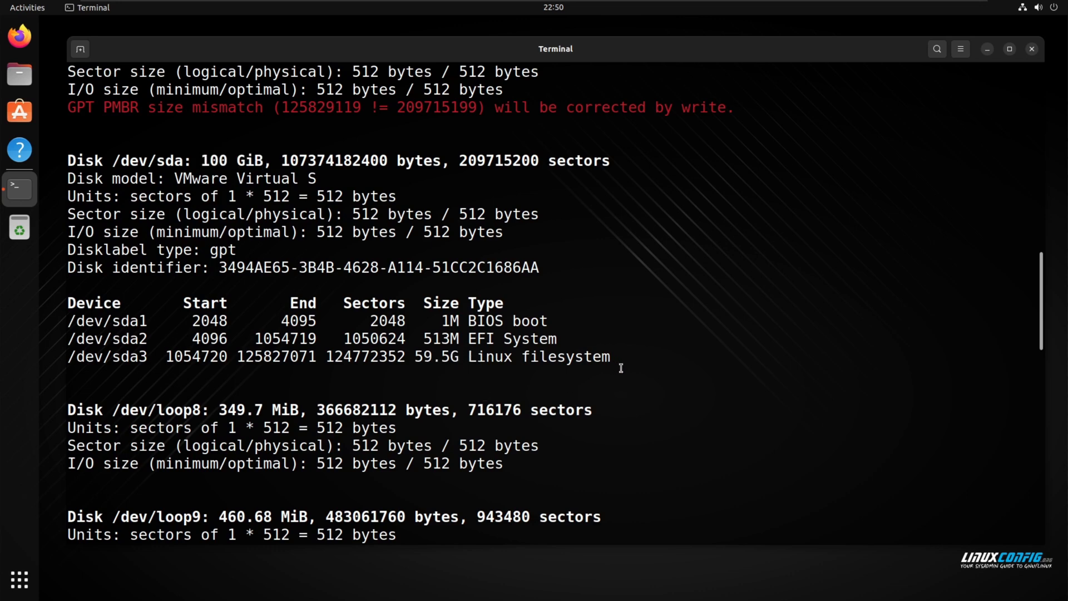
scroll("down", 3)
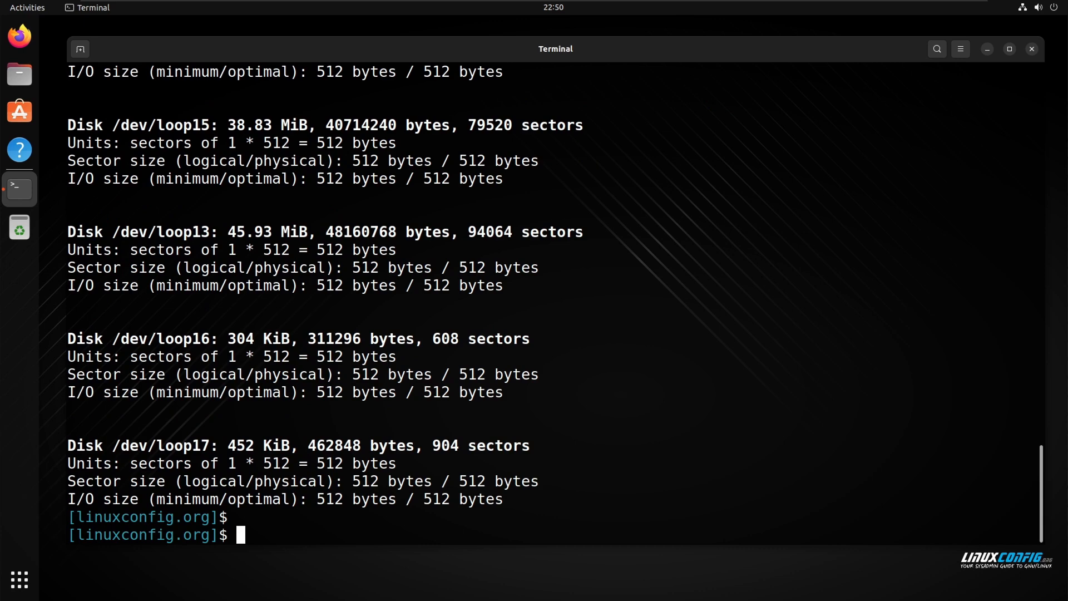
Step: Attempt sudo umount / (target busy), then start sudo fdisk /dev/sda
type("sudo umount /")
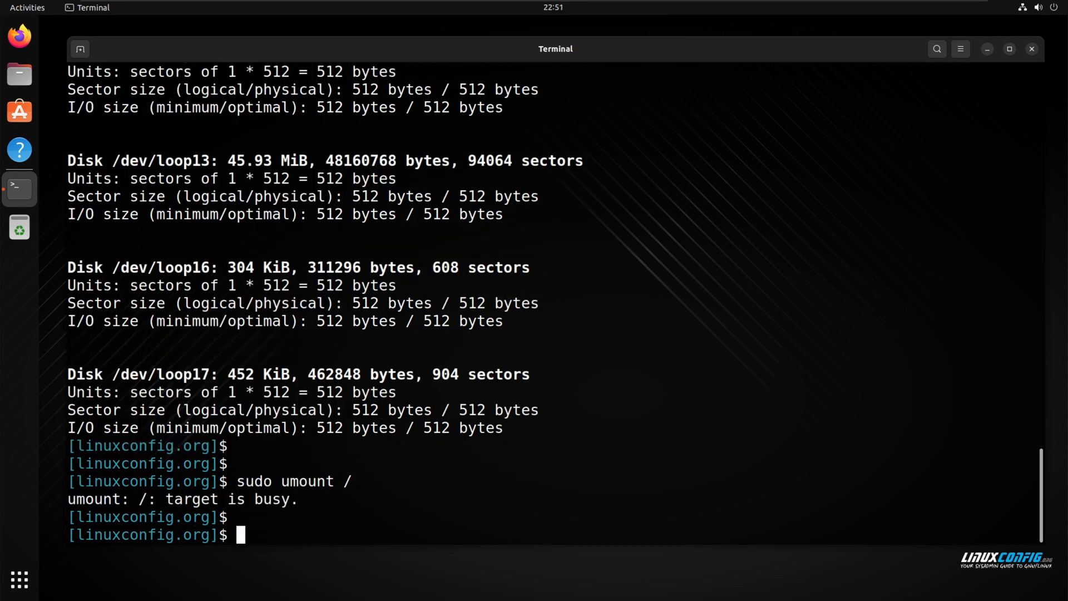
type("sudo fdisk /dev/sda")
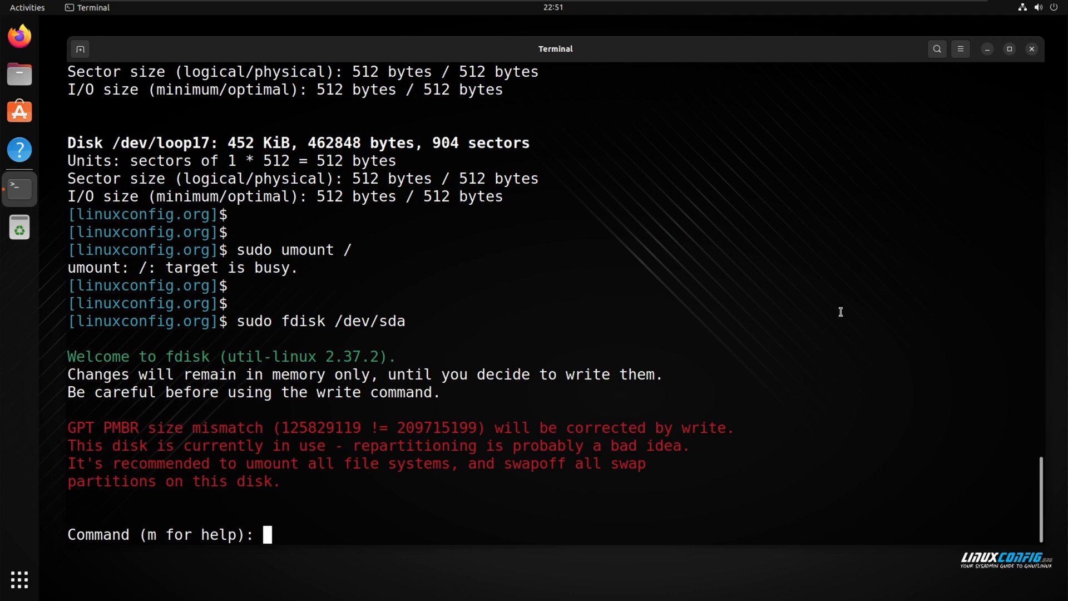
Step: Print the partition table in fdisk and delete partition 3
type("p")
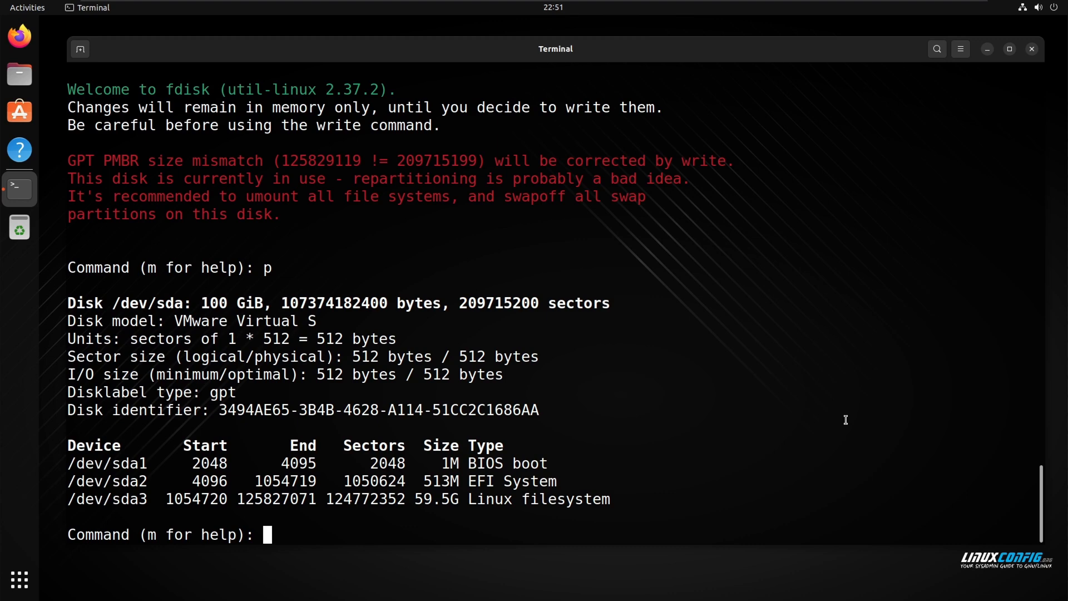
type("d")
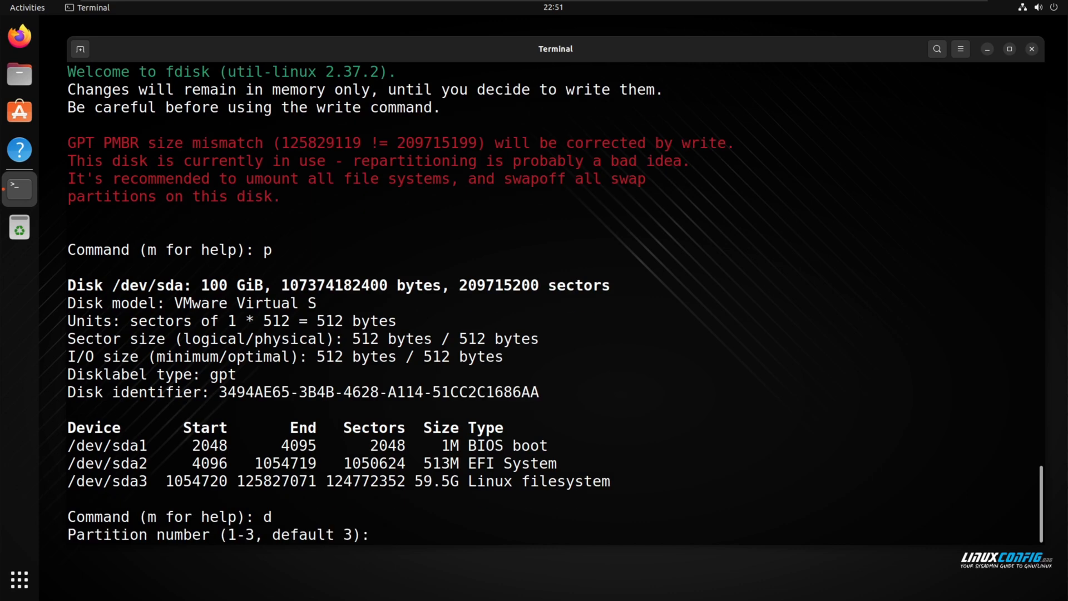
type("3")
type("n")
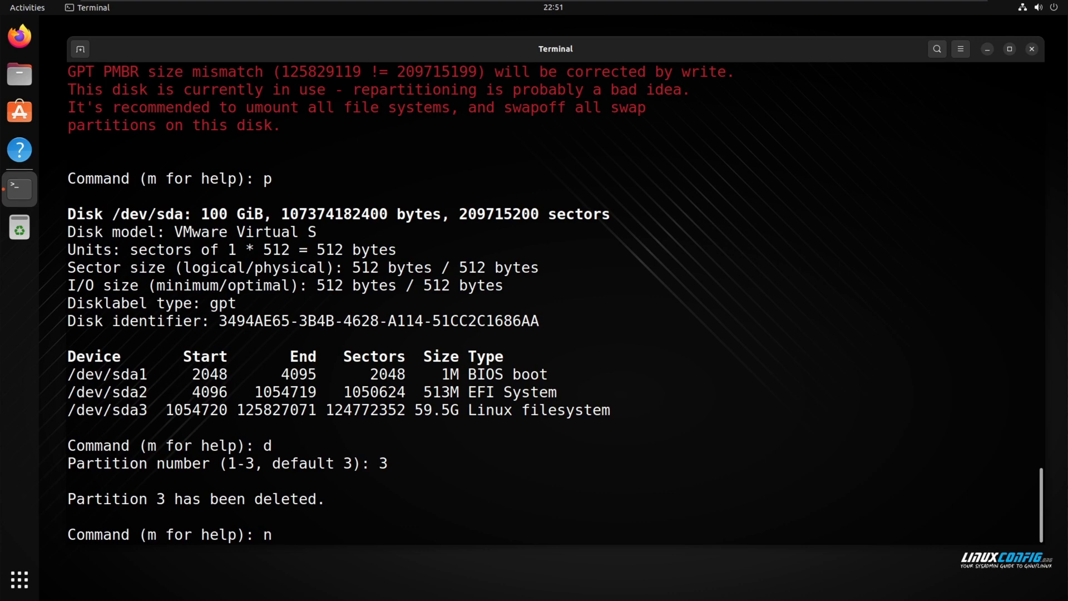
Step: Recreate partition 3 with default sectors to 99.5G, keep the ext4 signature, and print the table
type("3-128, default 3): 3")
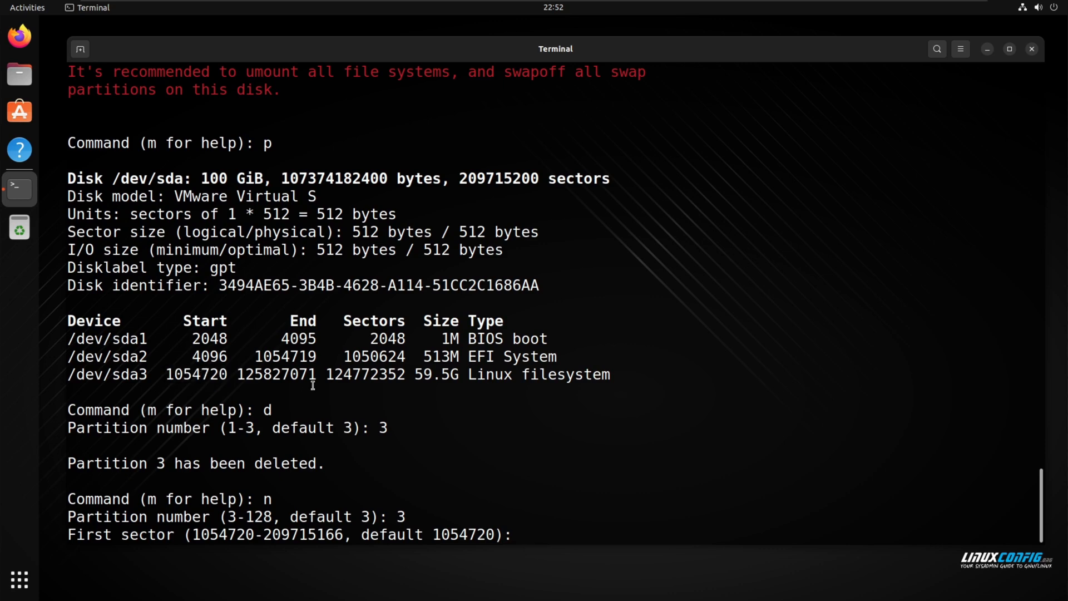
mouse_move(687, 494)
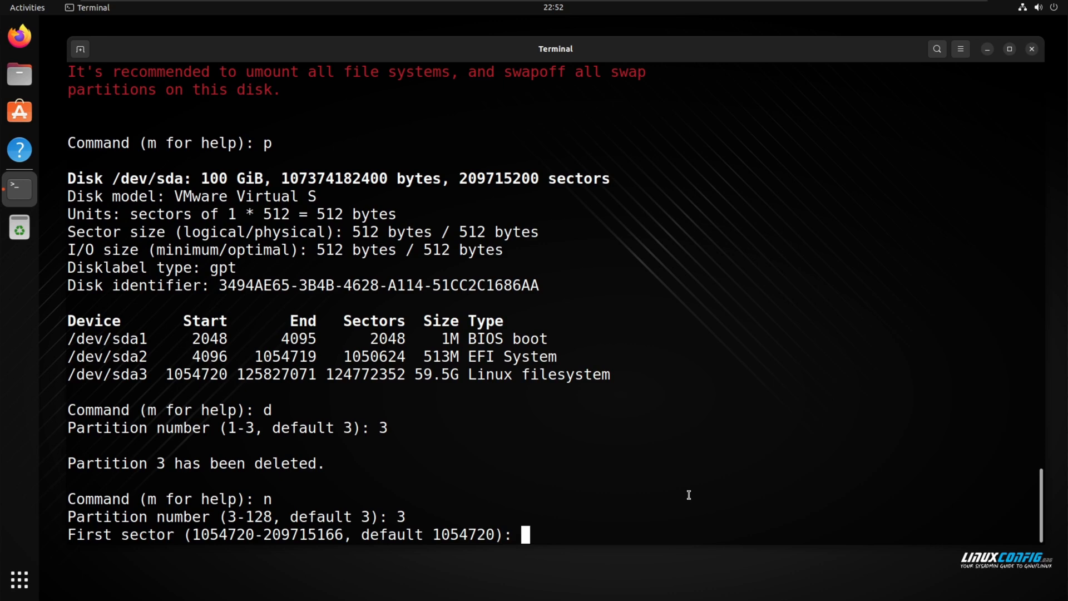
key("Return")
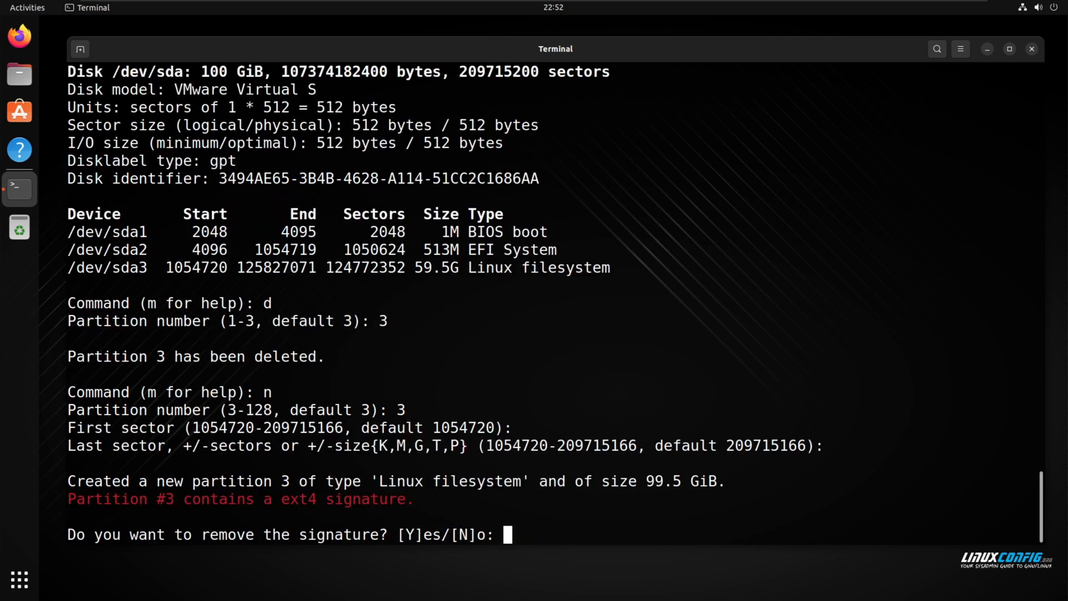
type("n")
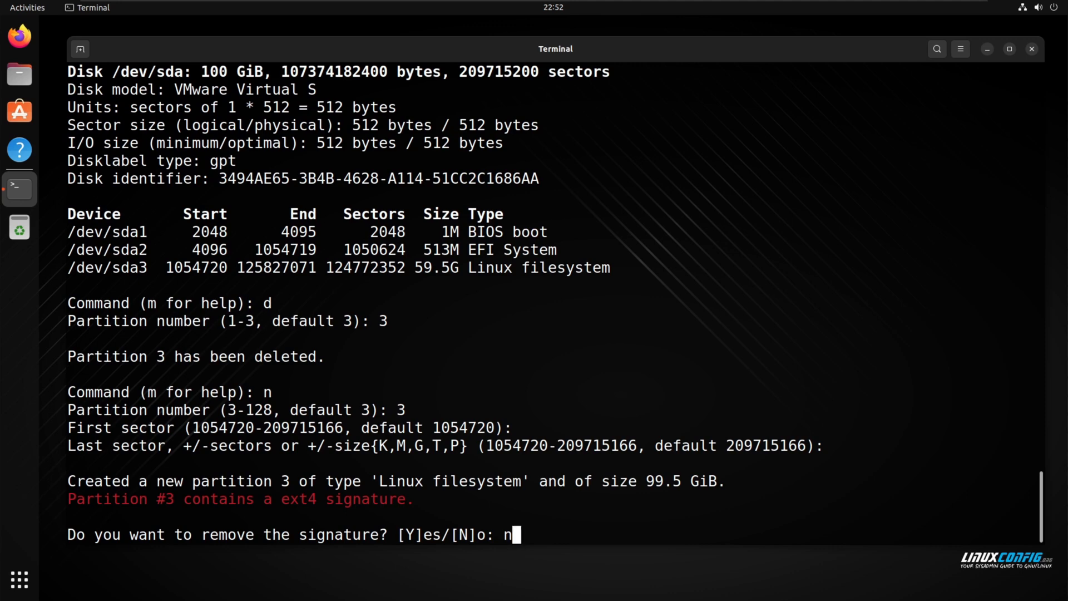
key("Return")
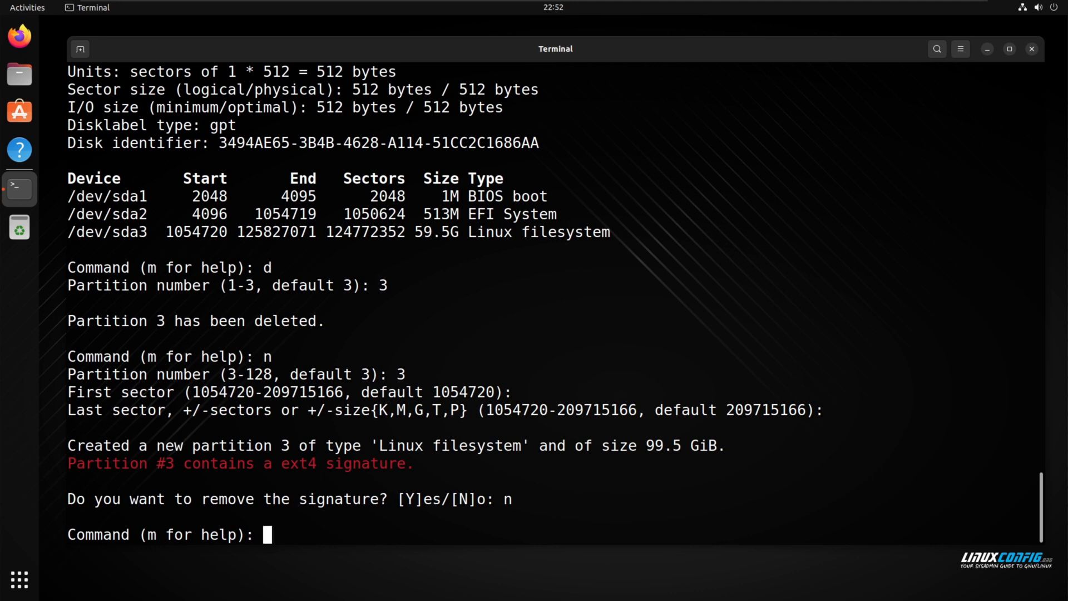
mouse_move(739, 381)
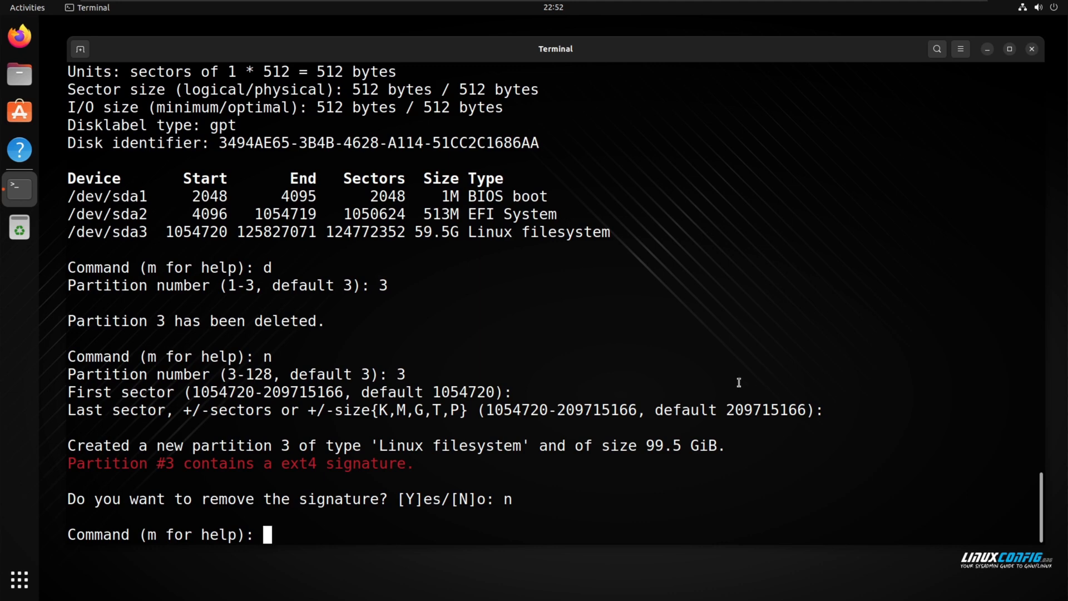
type("p")
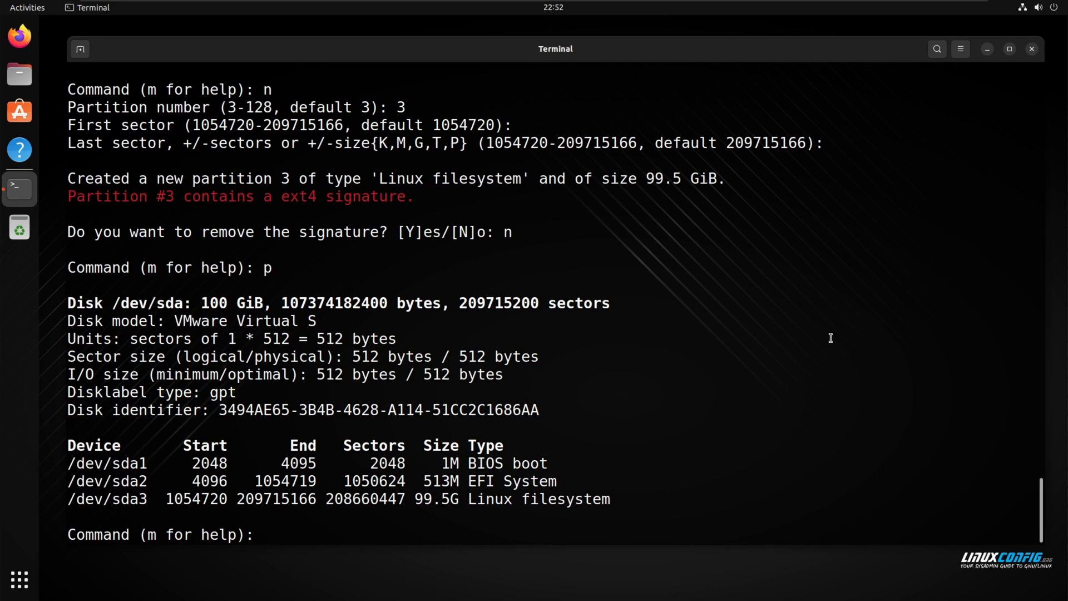
Step: Write the partition table, create /forcefsck with sudo touch, and reboot
type("w")
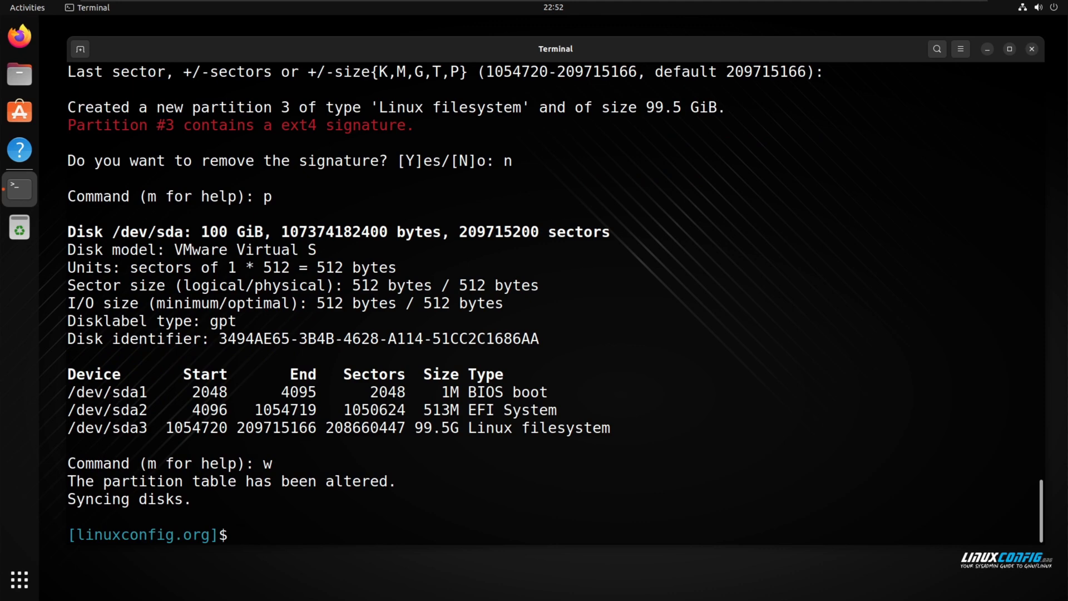
type("sudo touch")
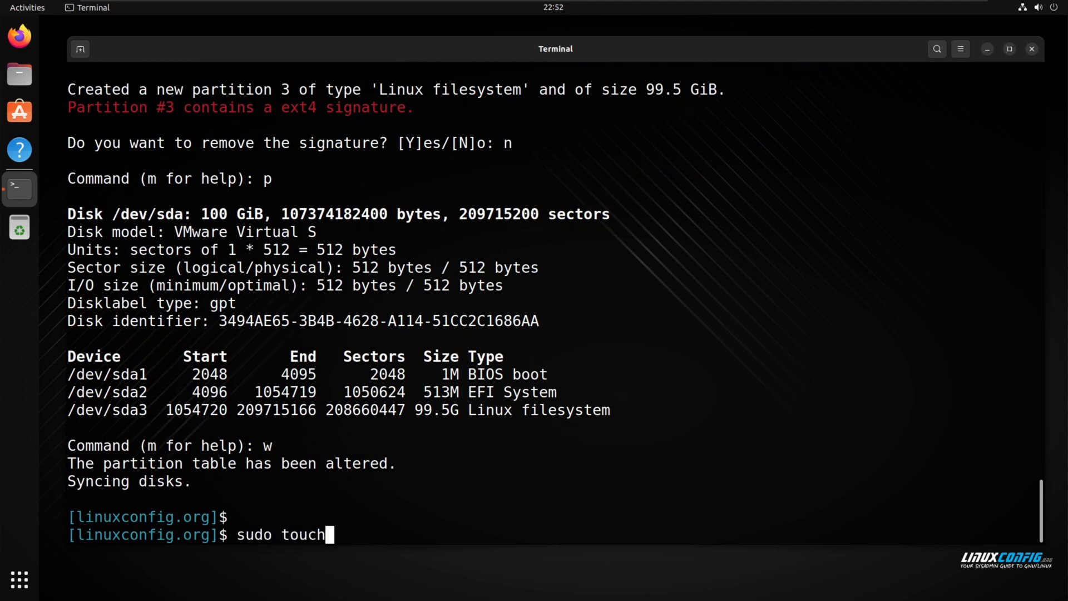
type("/forcefsck")
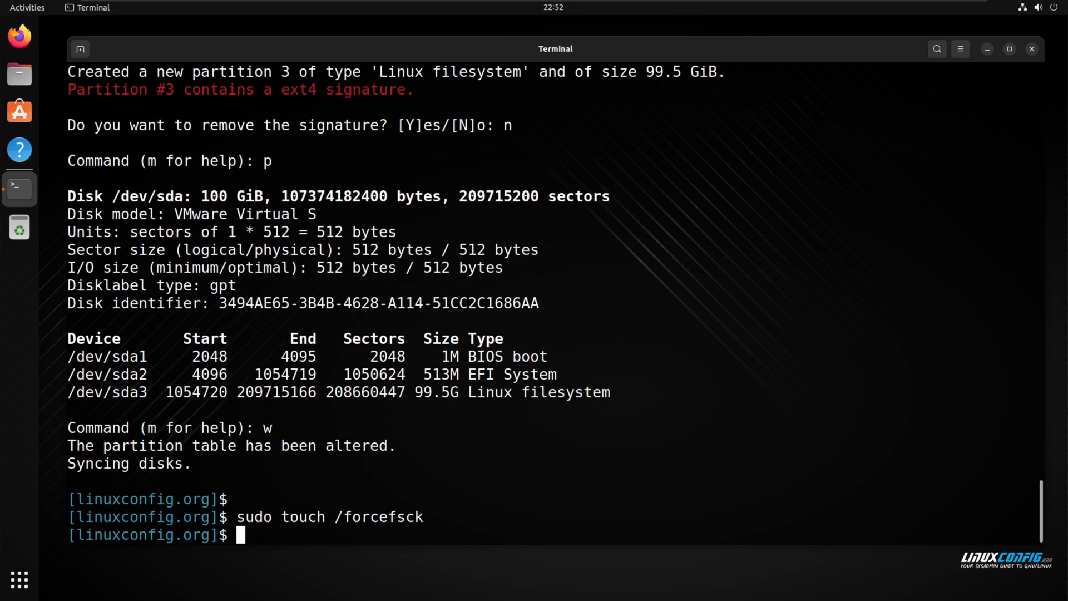
type("rebo")
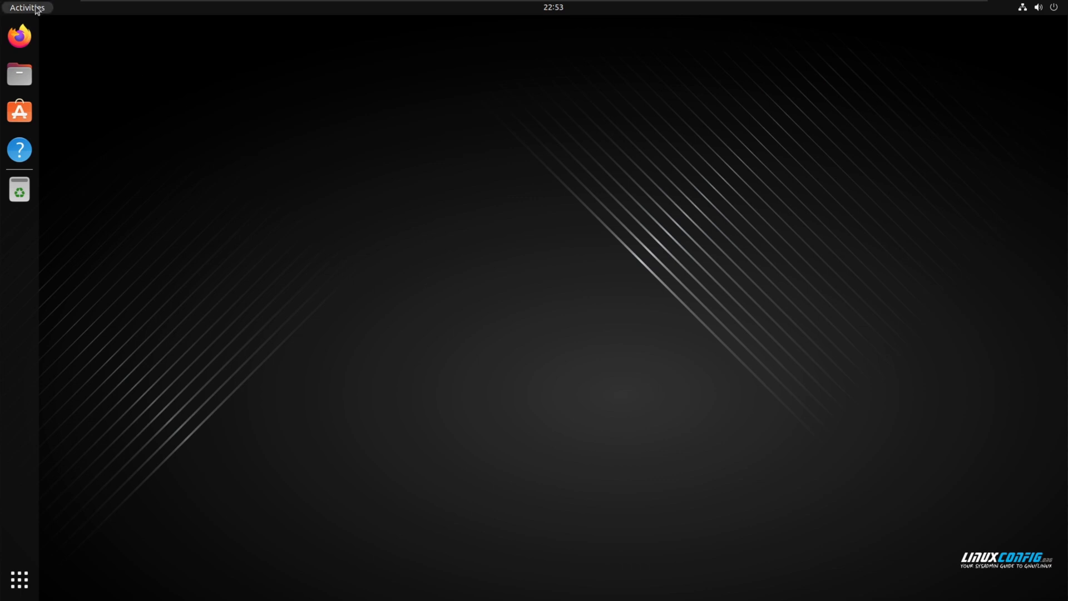
Step: In a new terminal, confirm 59G with df -h and start sudo resize2fs
type("te")
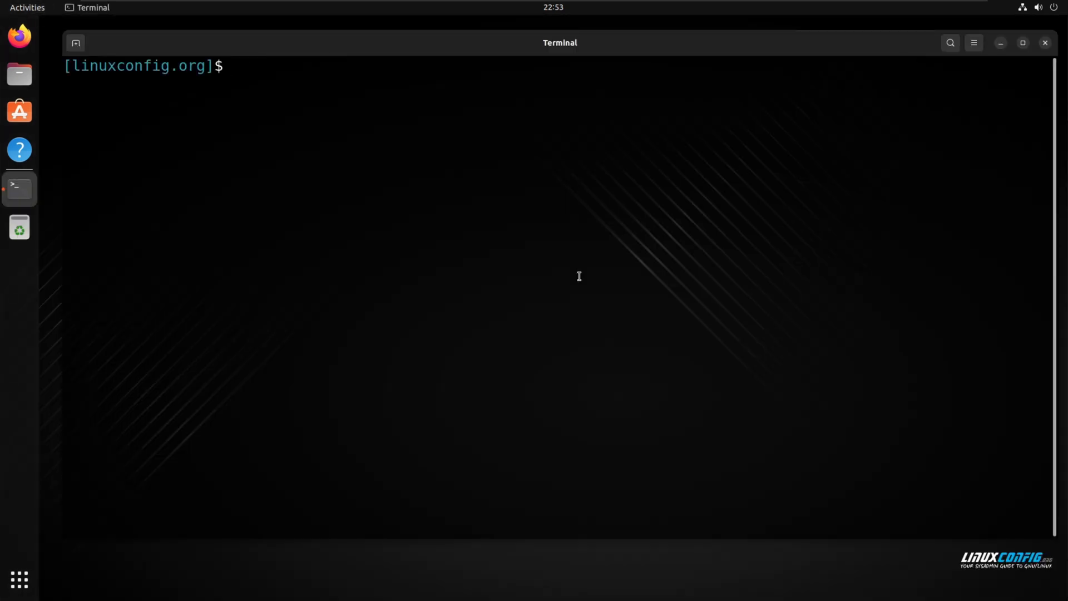
type("df -h .")
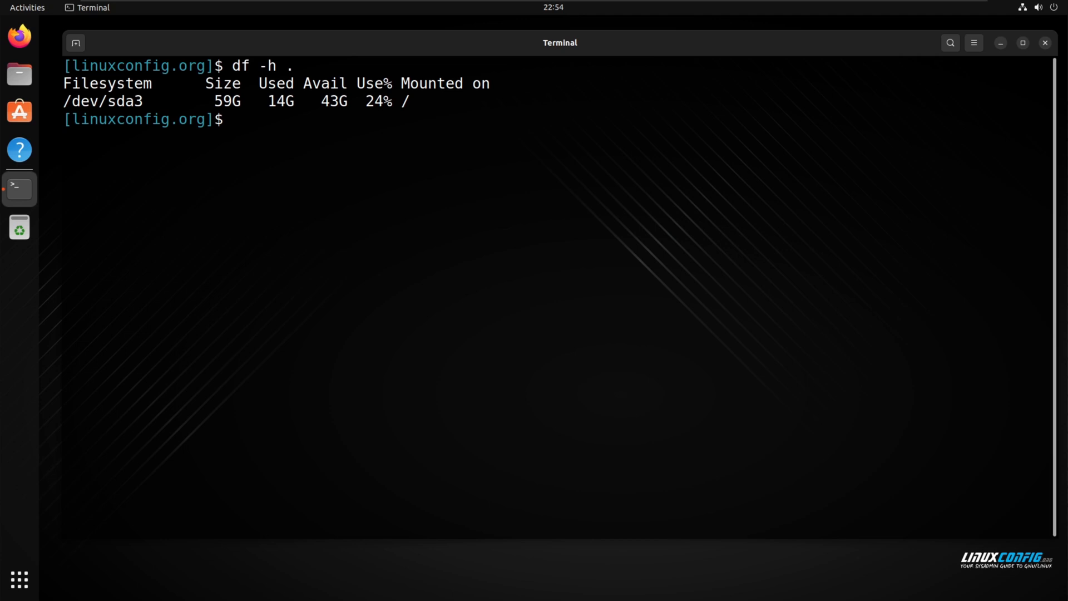
type("sudo resize")
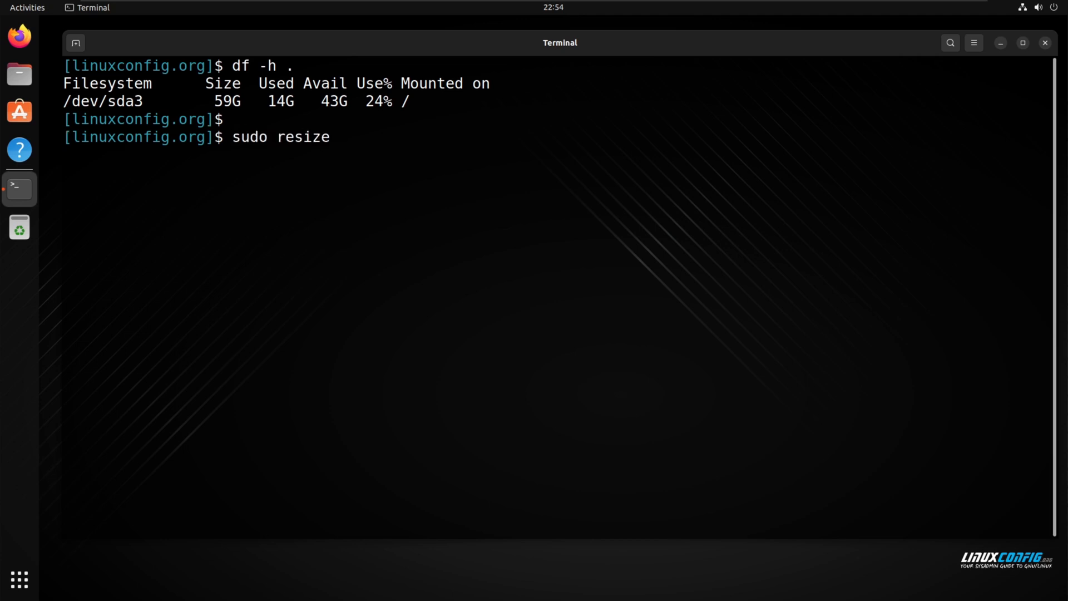
type("2fs /")
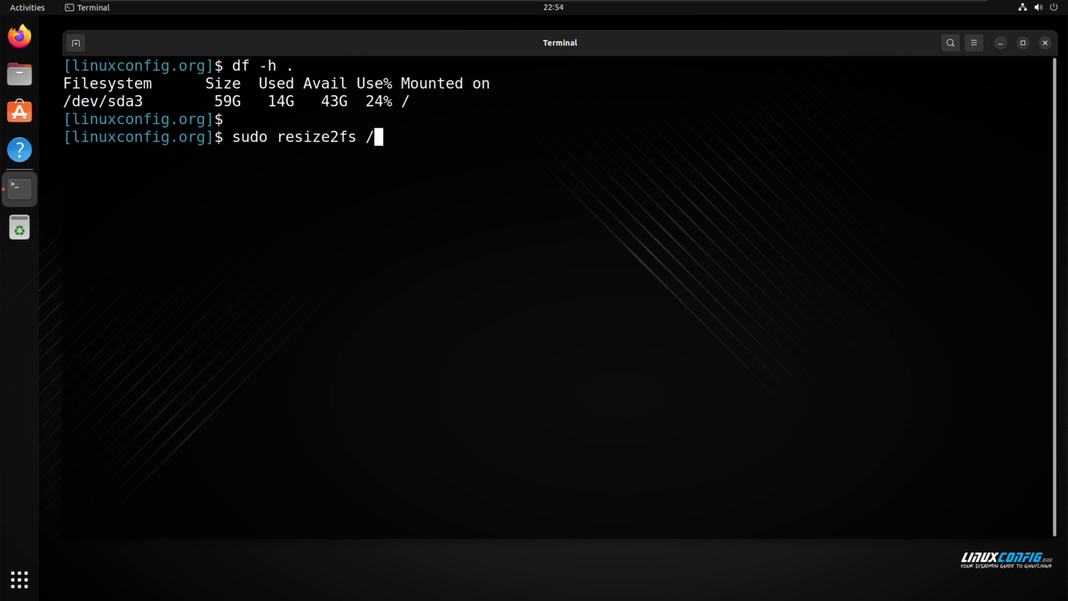
Step: Grow /dev/sda3 with resize2fs and confirm df -h now reports 98G with 80G available
type("dev/sd")
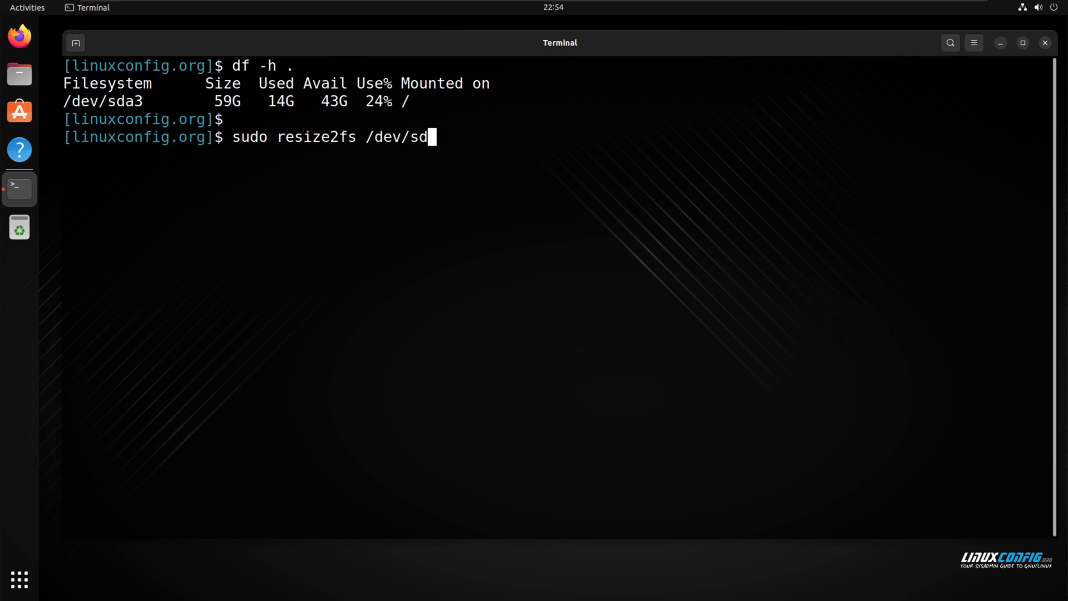
type("a3")
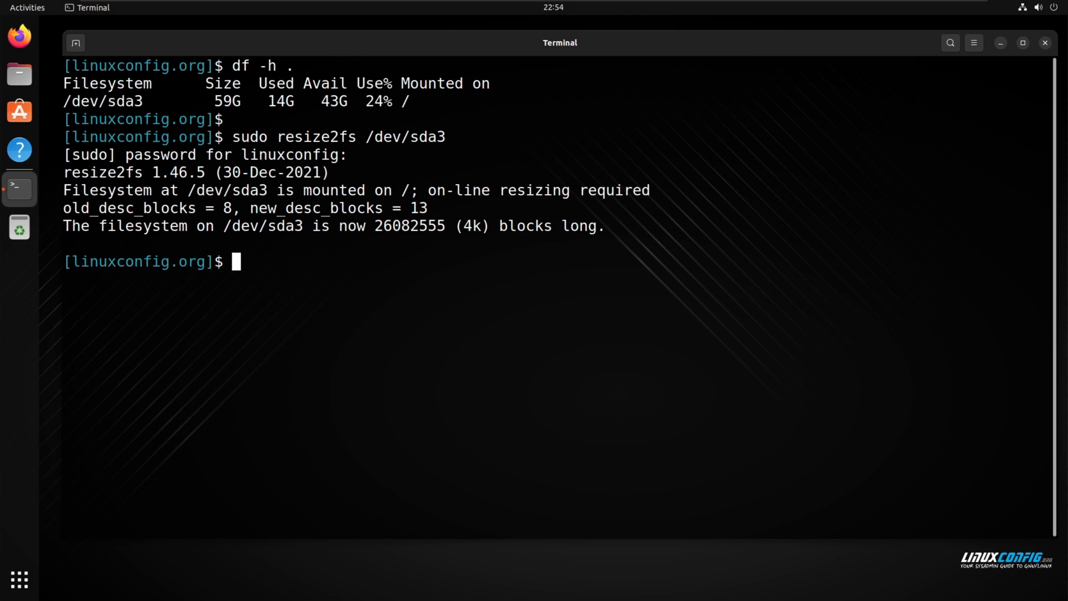
type("df -h .")
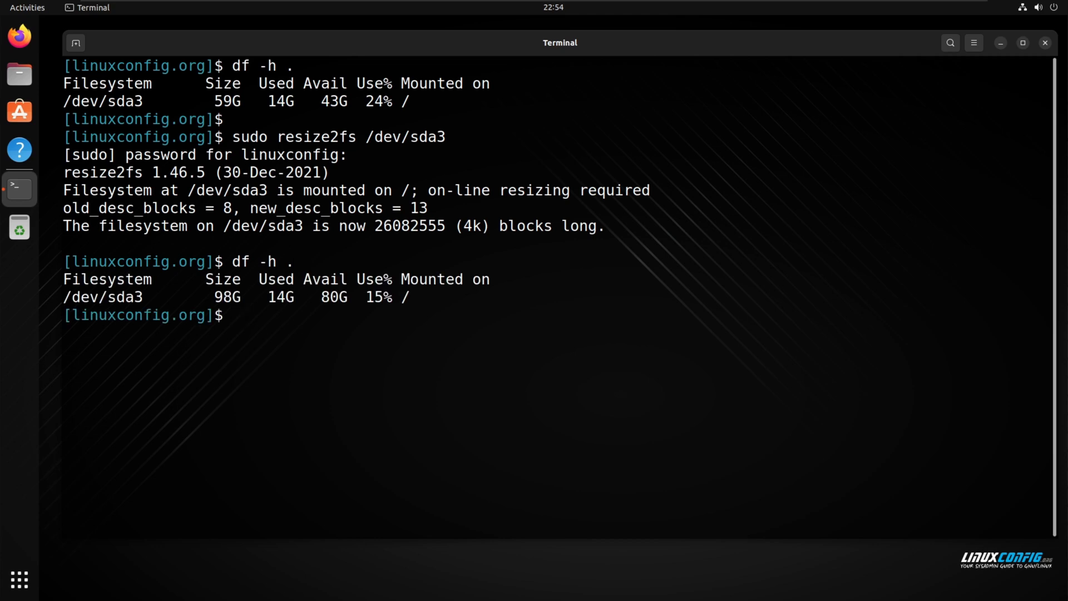
Step: Run sudo tune2fs -l /dev/sda3, showing a clean filesystem with block count 26082555
double_click(226, 296)
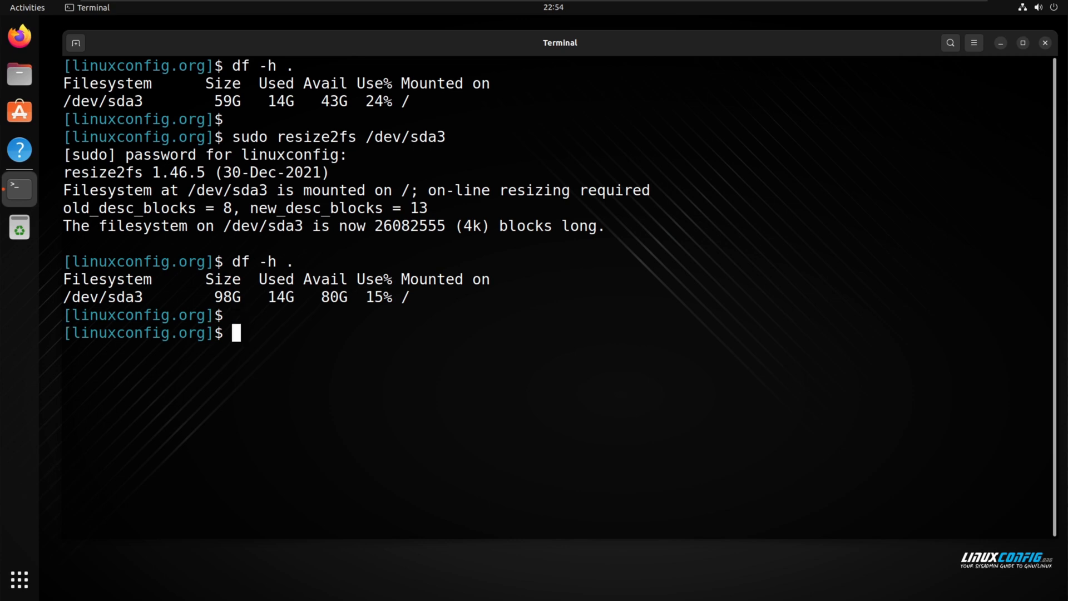
type("sudo tune")
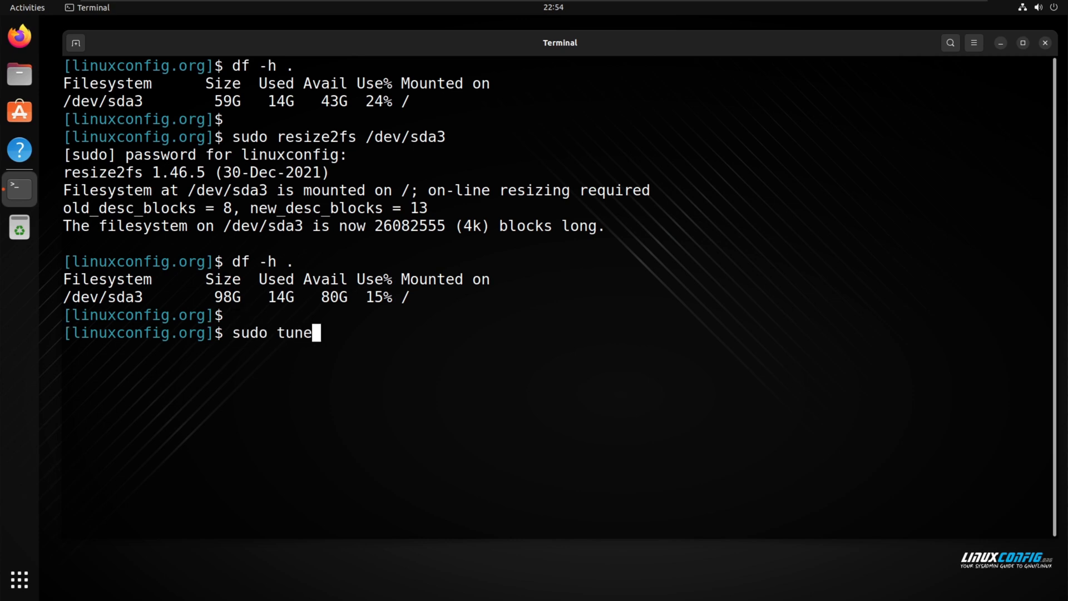
type("2fs")
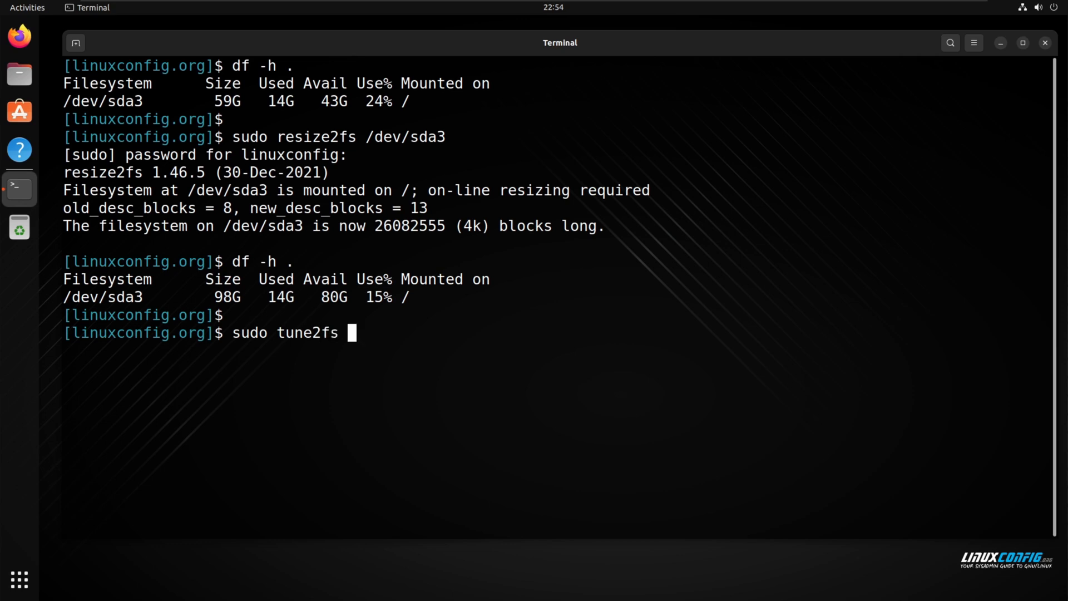
type("-l /d")
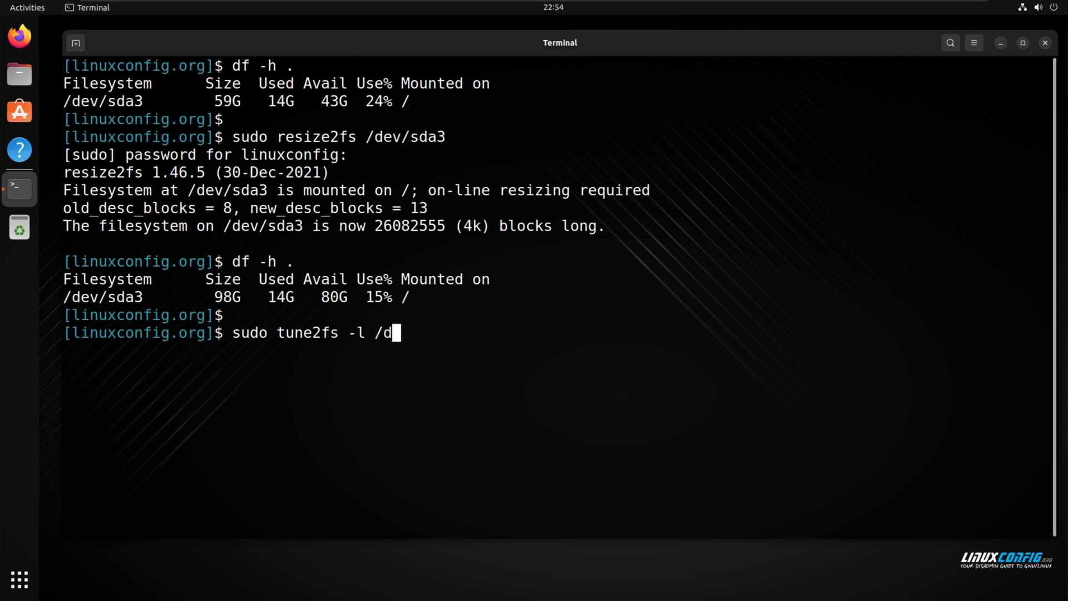
type("ev/sd")
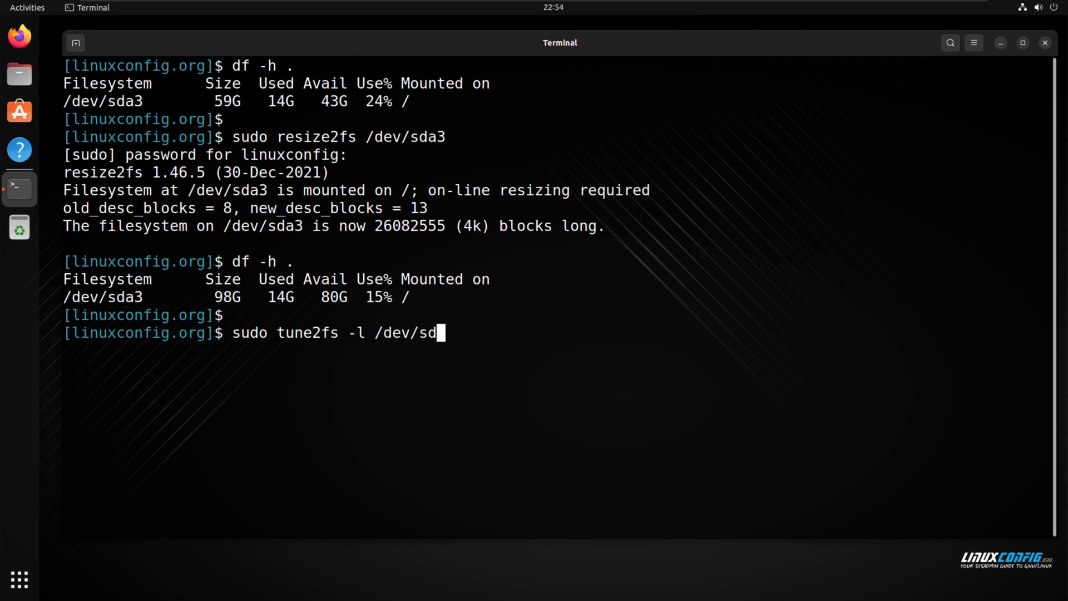
type("a3")
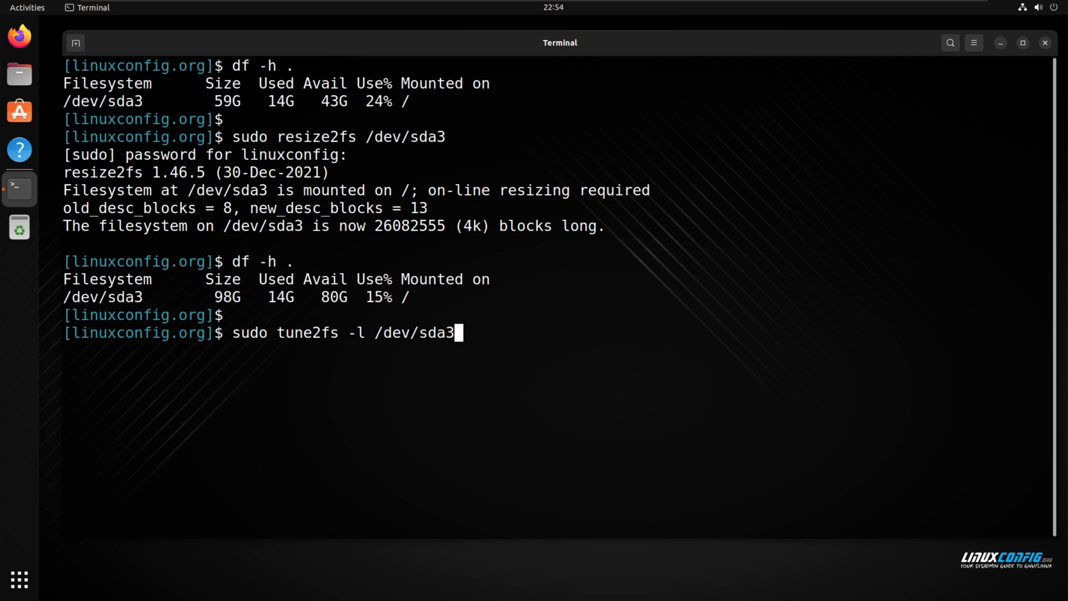
key("Return")
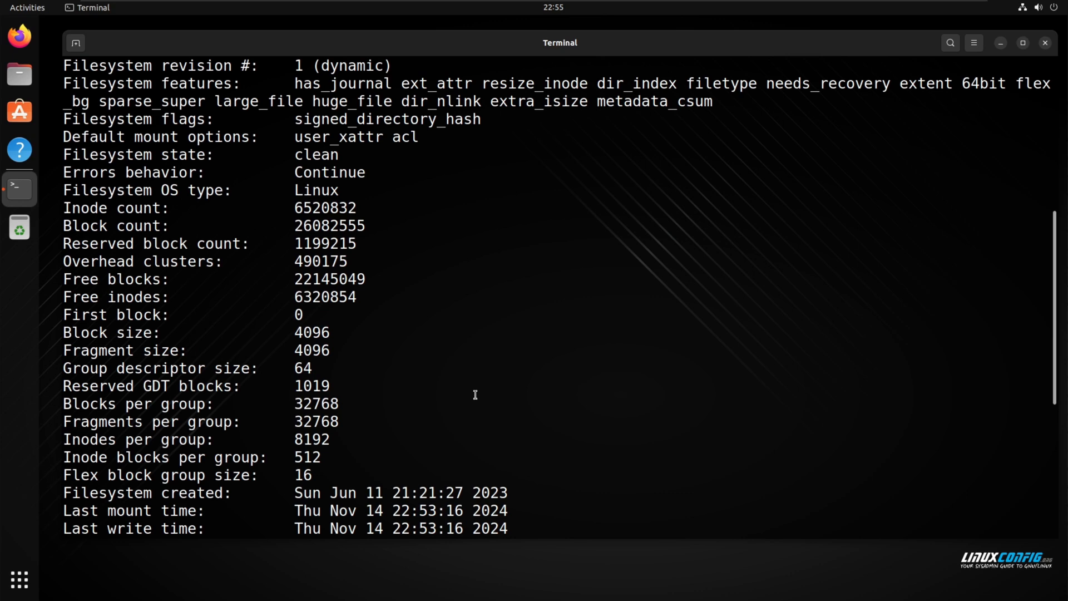
scroll("down", 3)
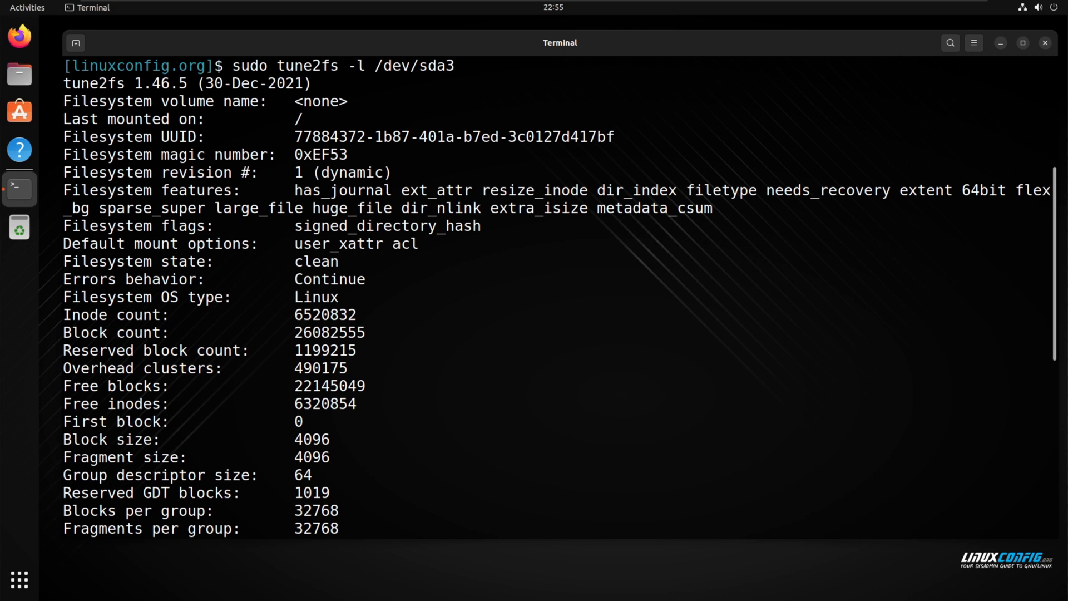
mouse_move(758, 366)
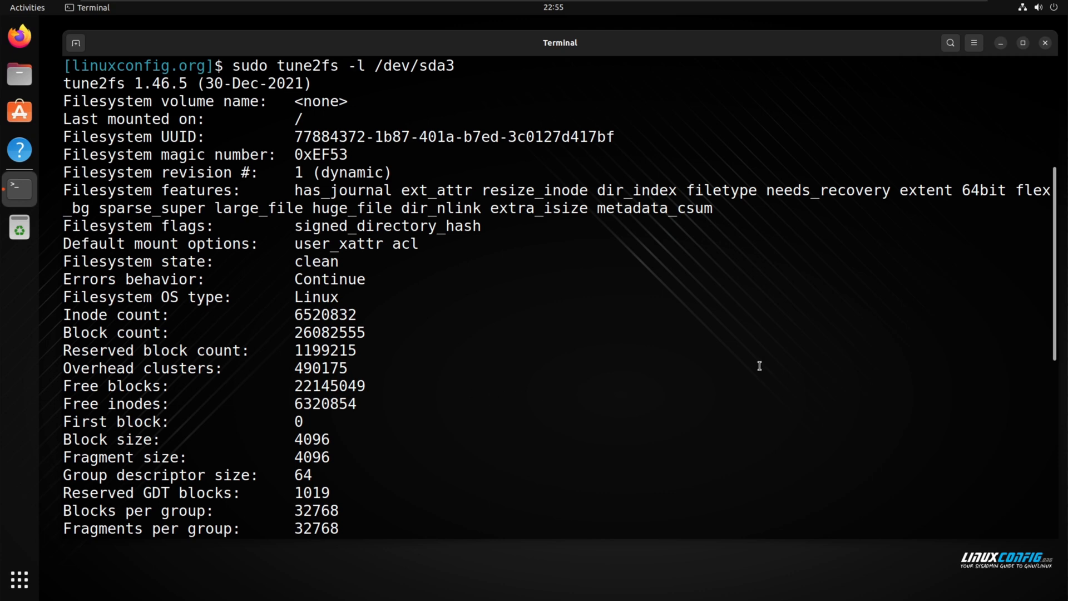